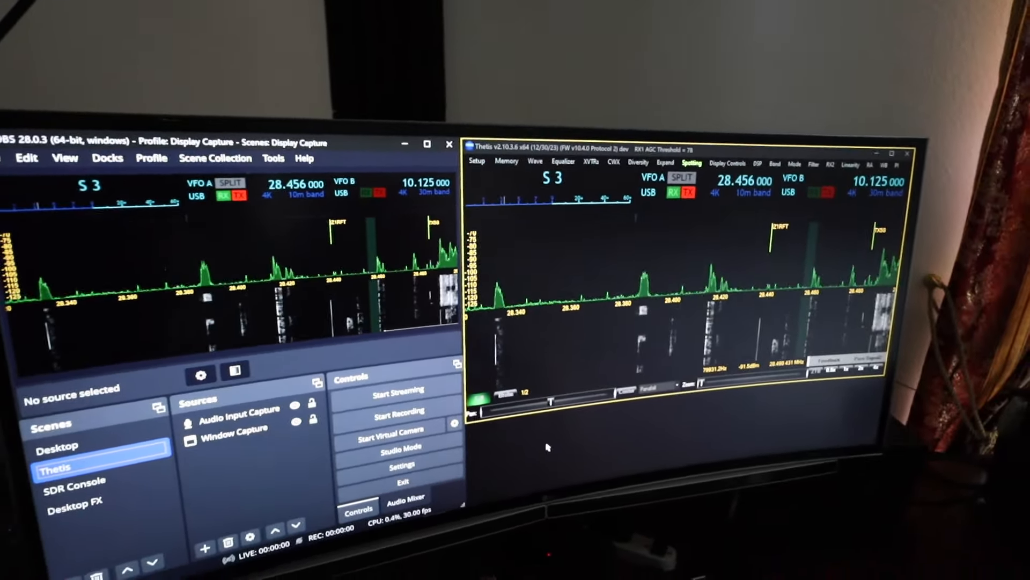
pyautogui.click(398, 416)
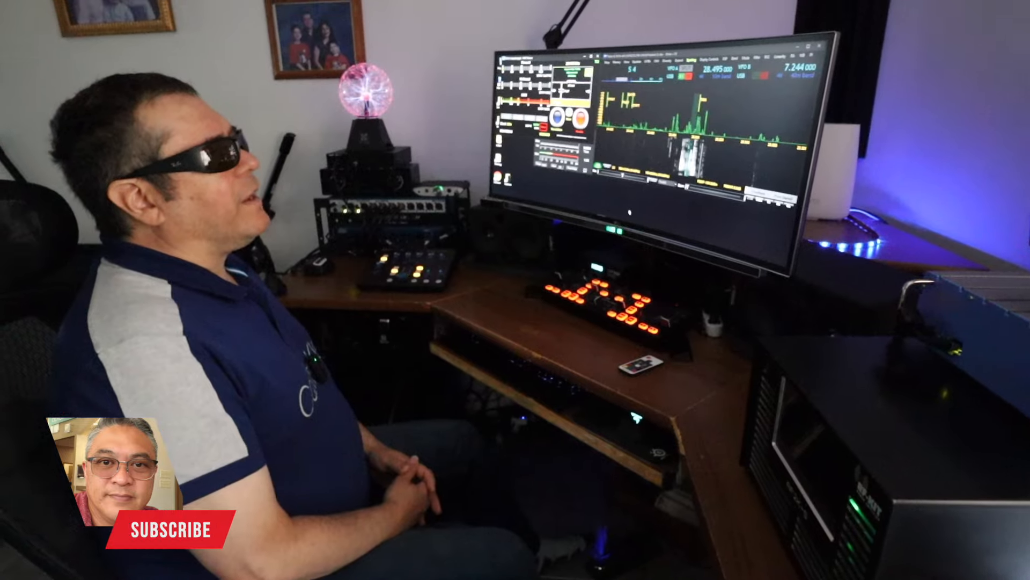
pyautogui.click(167, 528)
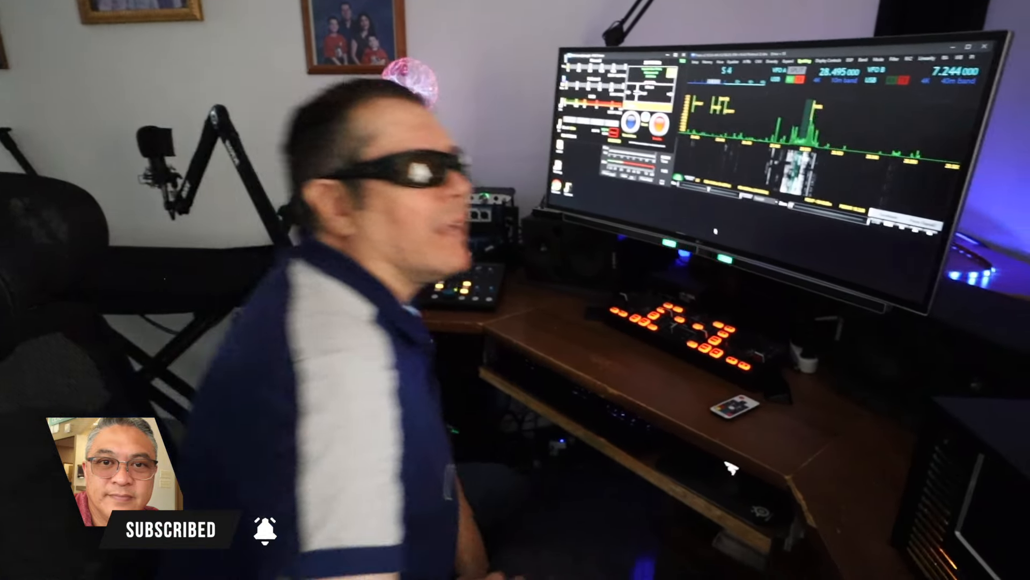